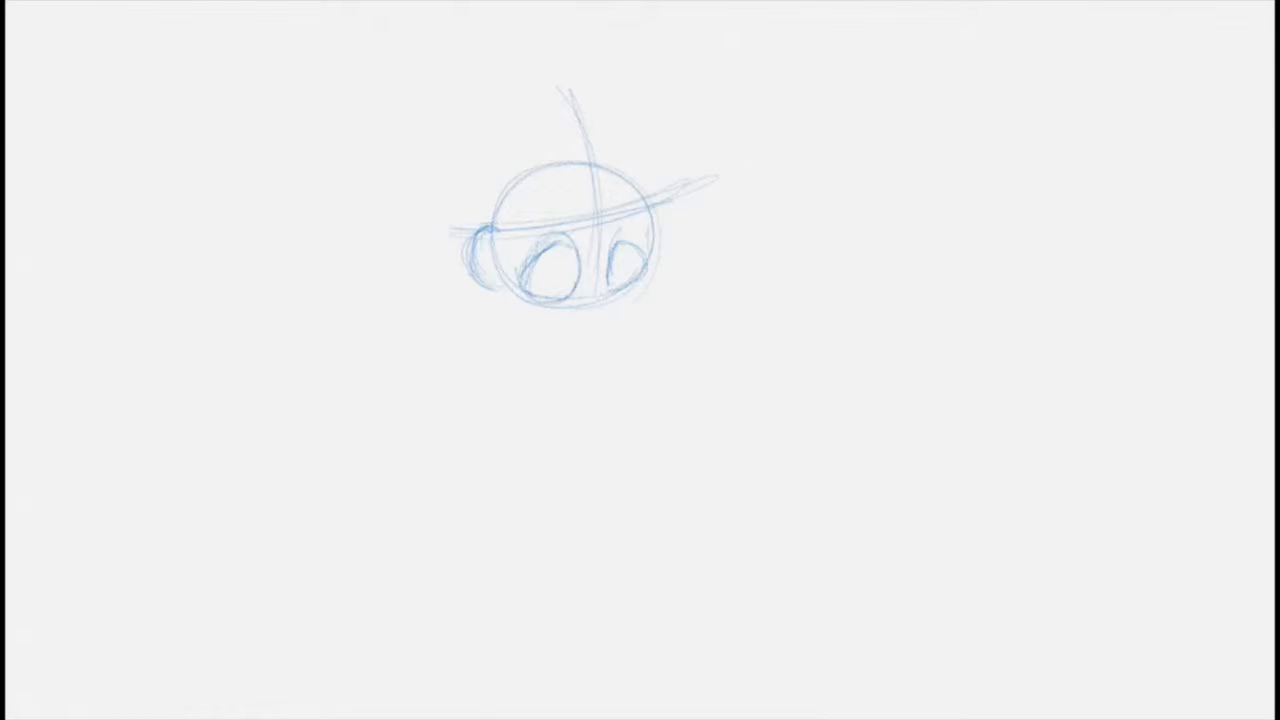
- Sketch the nose and the jaw outline beneath the eye circles
left_click_drag(560, 316, 590, 320)
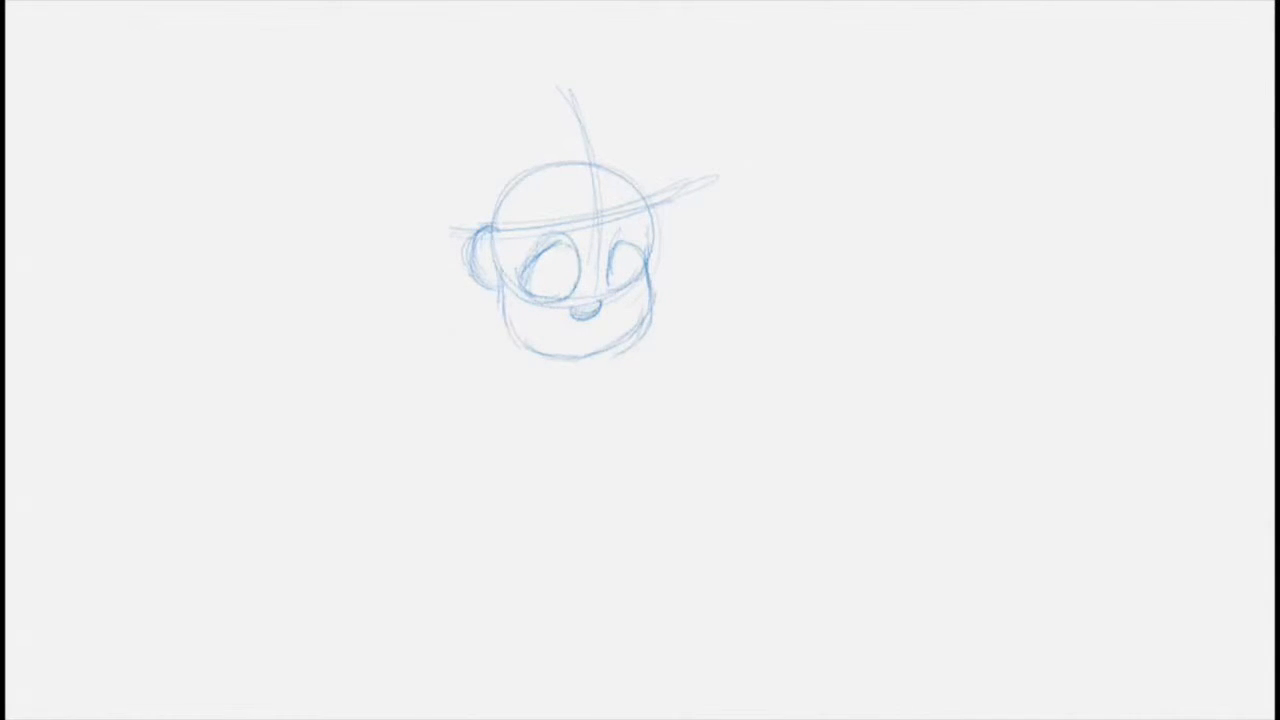
- Add hair strands, an ear, pupils, a smiling mouth and neck lines to the head
left_click_drag(544, 320, 616, 316)
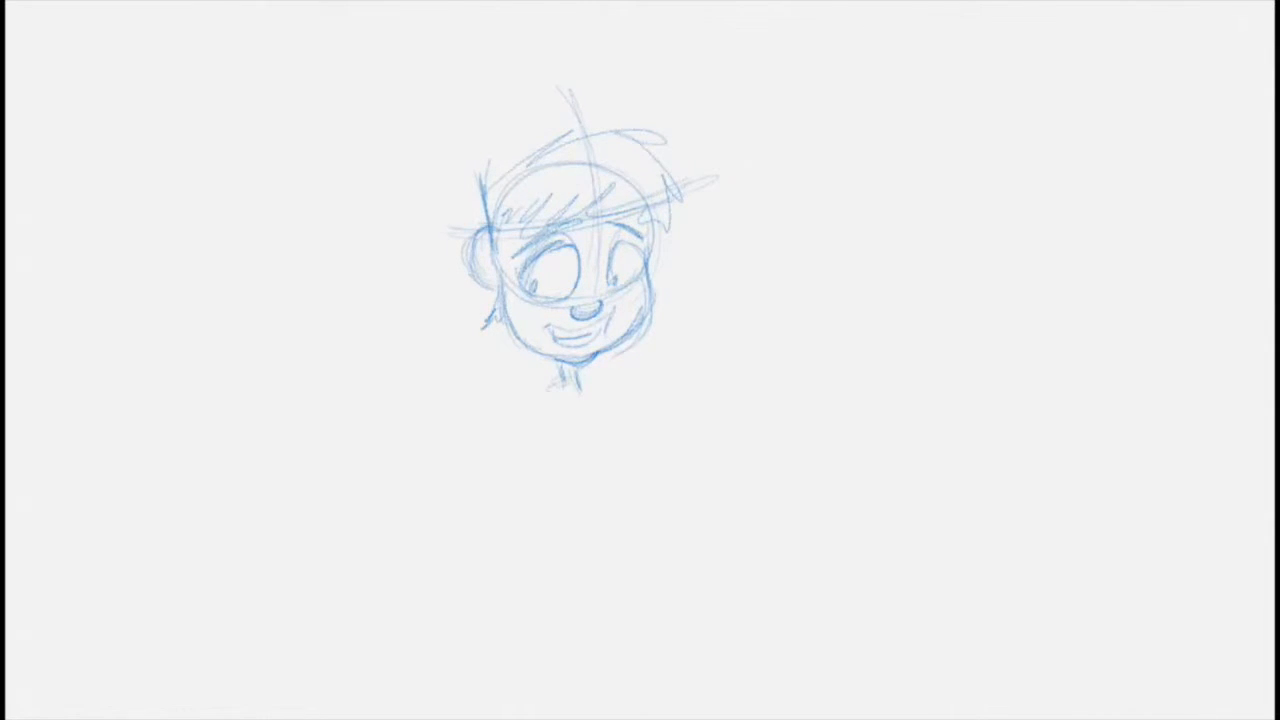
- Outline the long shirt, shorts, legs and boots below the head
left_click_drag(544, 376, 510, 480)
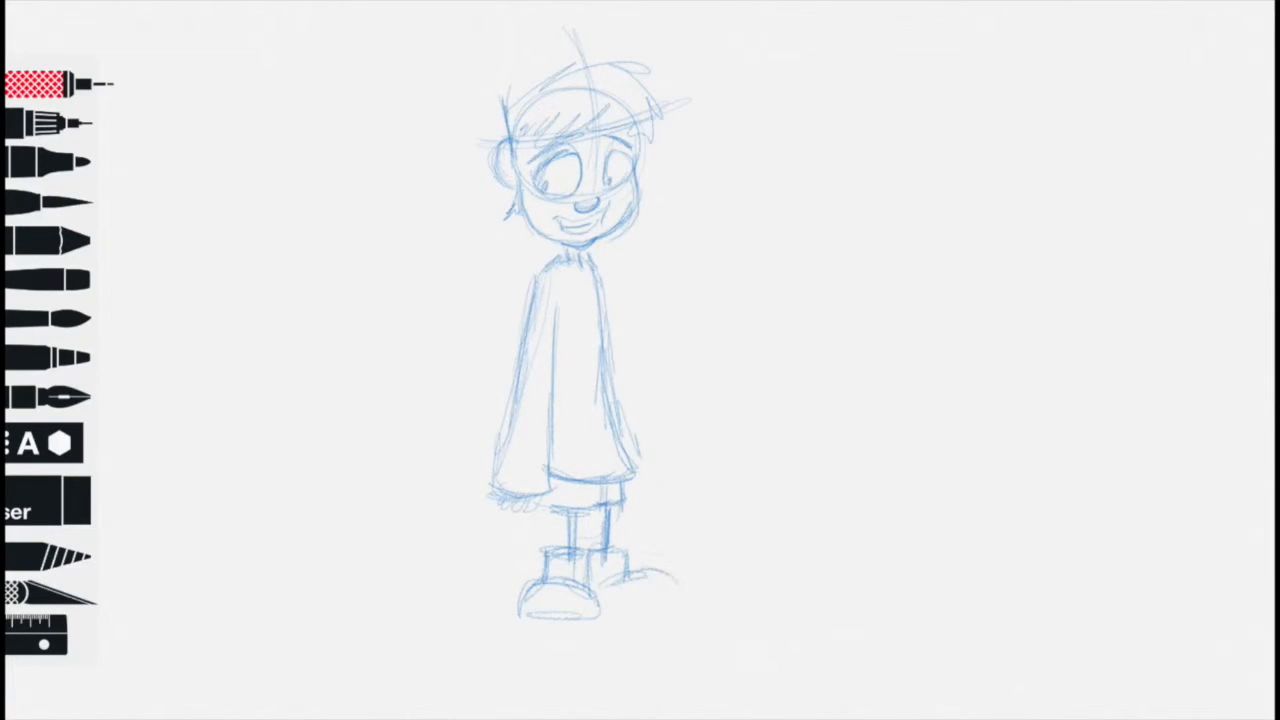
- Redraw the boots with heavier outlines and sock lines above them
left_click_drag(620, 576, 684, 590)
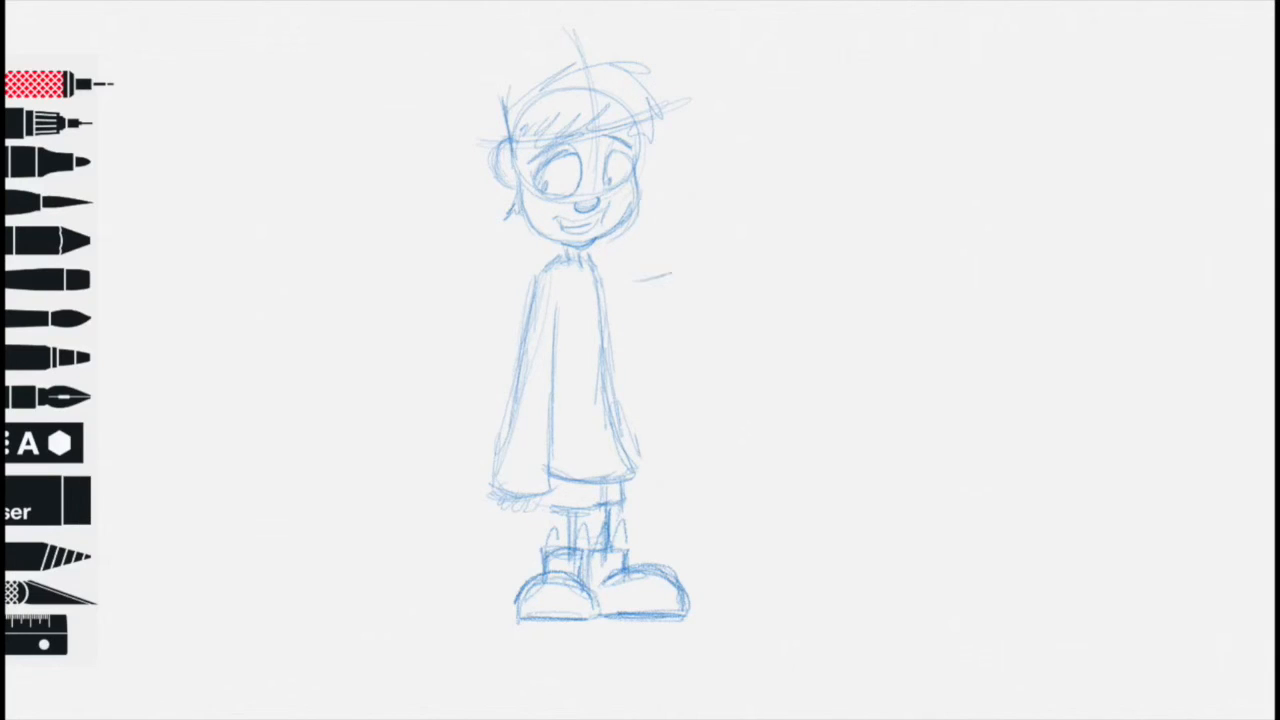
- Hand-letter J, A and C to the right of the boy's head
left_click_drag(670, 270, 650, 316)
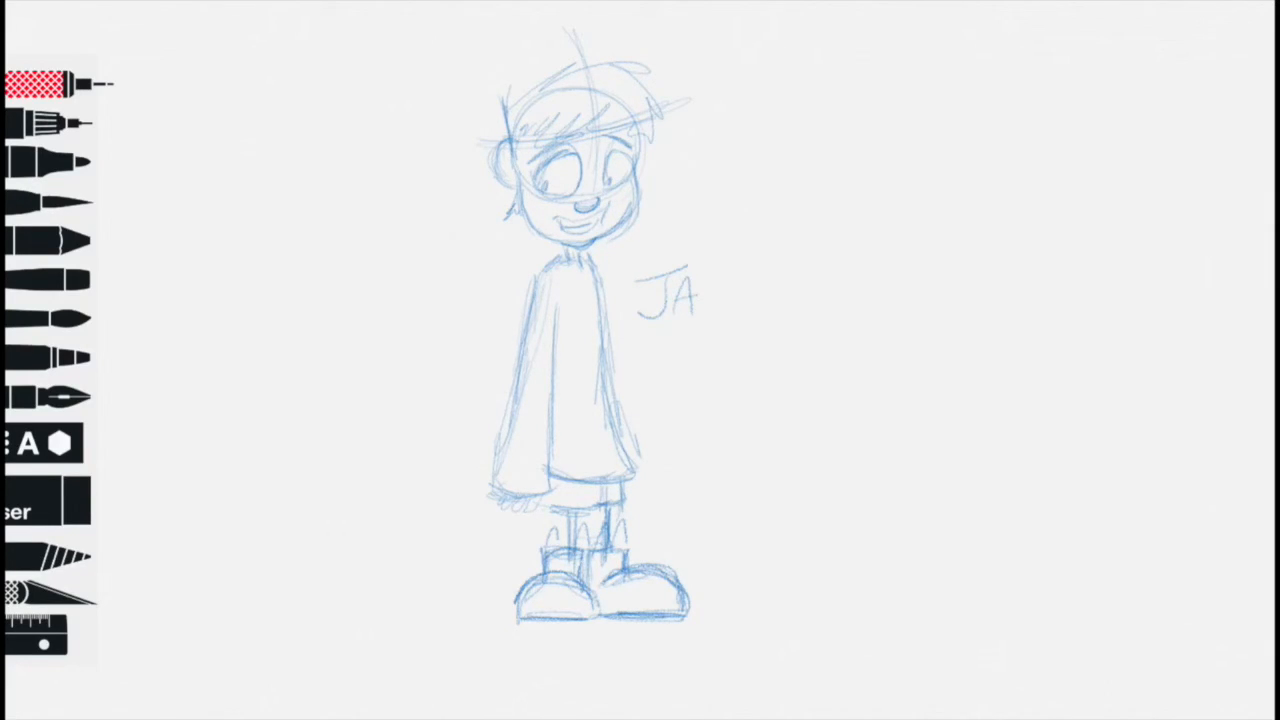
left_click_drag(700, 280, 710, 304)
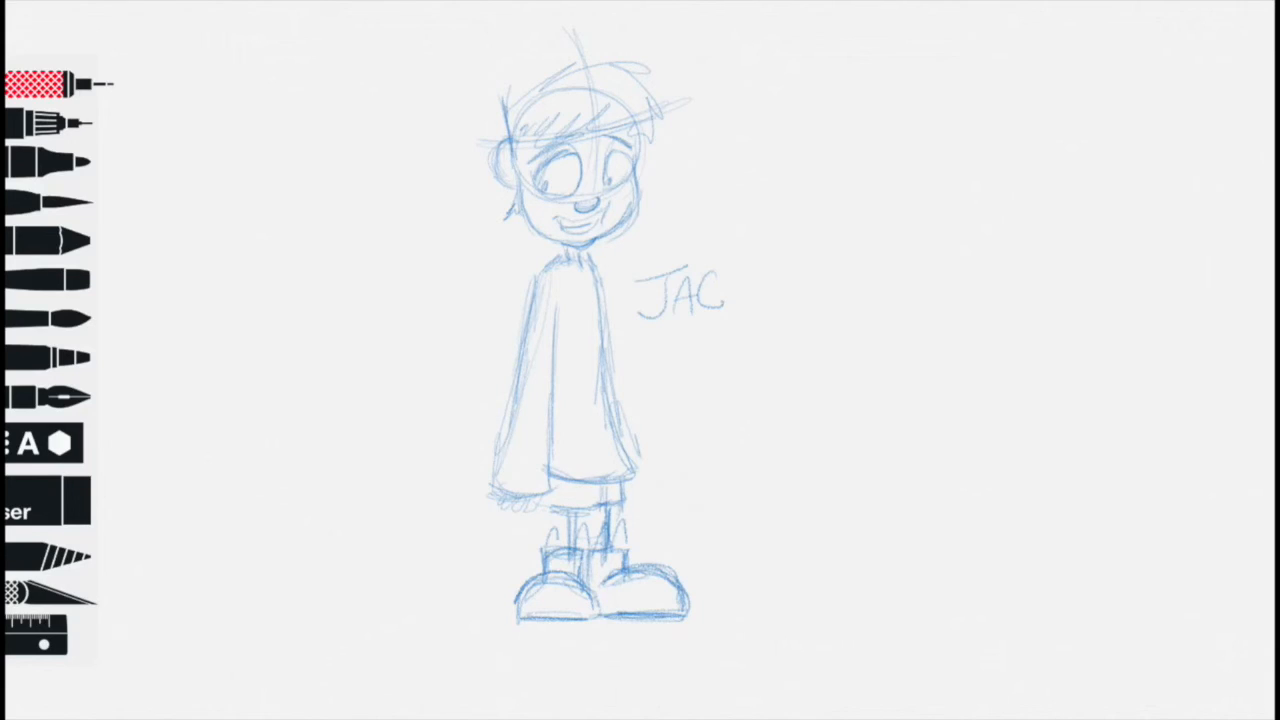